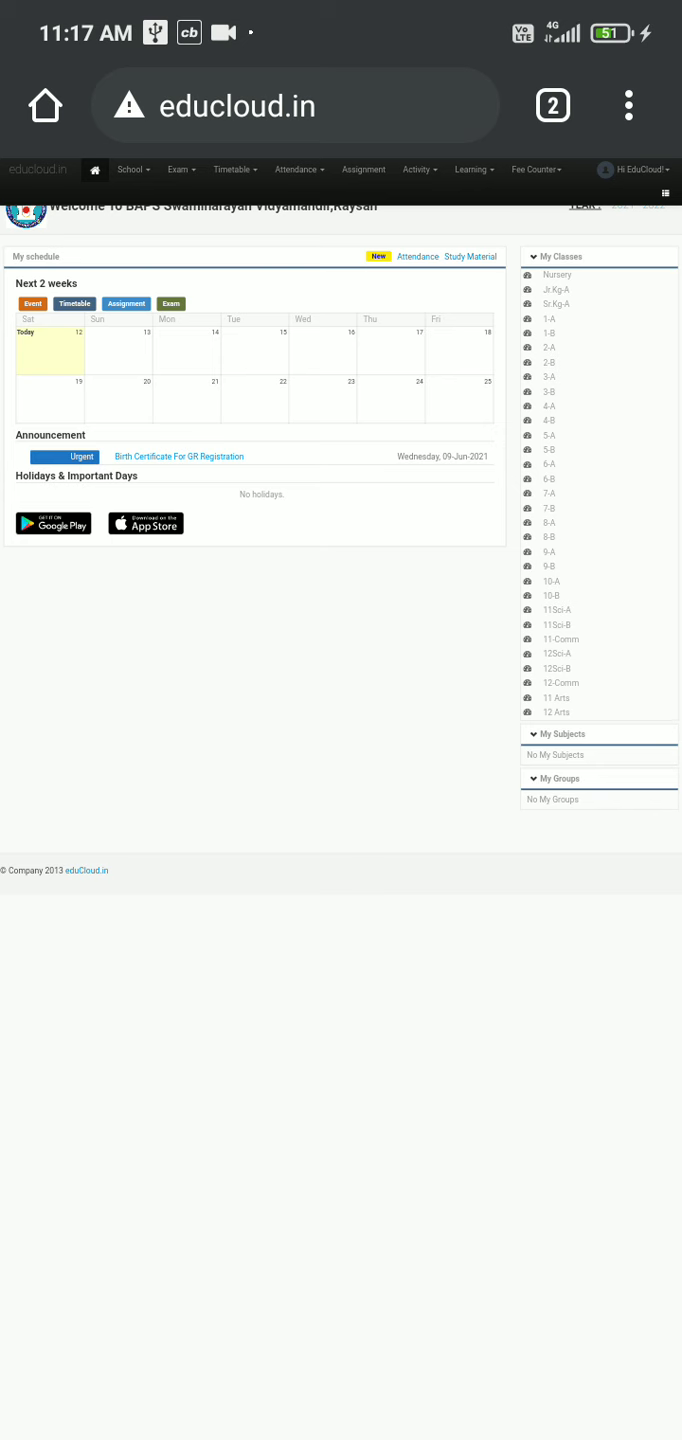
Reach Learning > Syllabus and open the English subject's empty syllabus editor
left_click(628, 104)
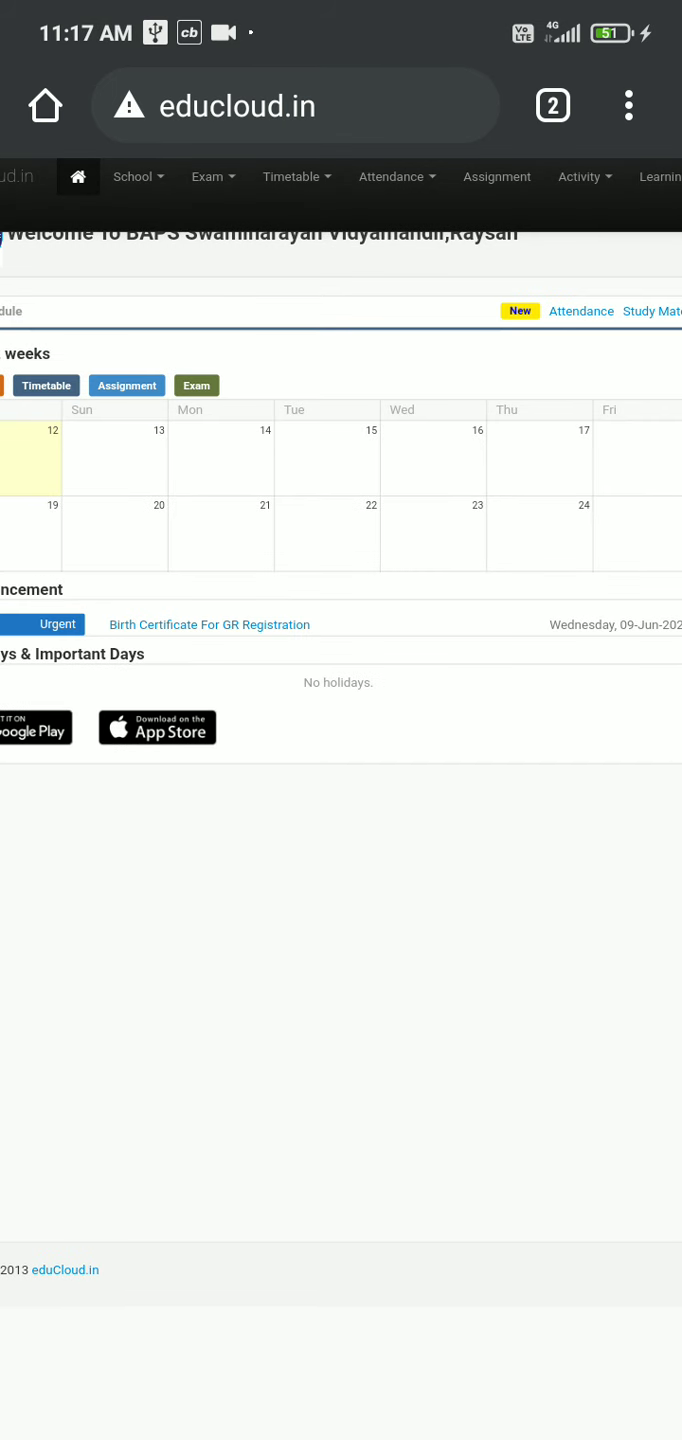
scroll("right", 3)
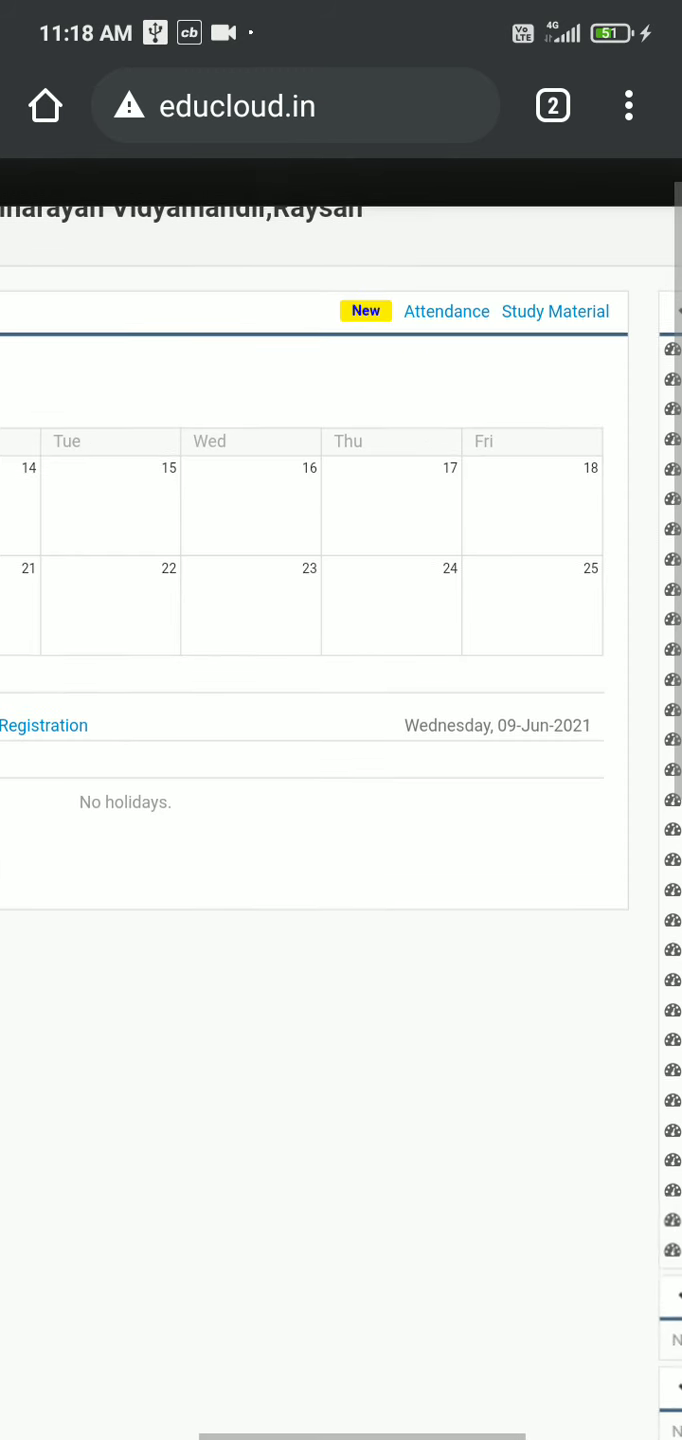
left_click(556, 180)
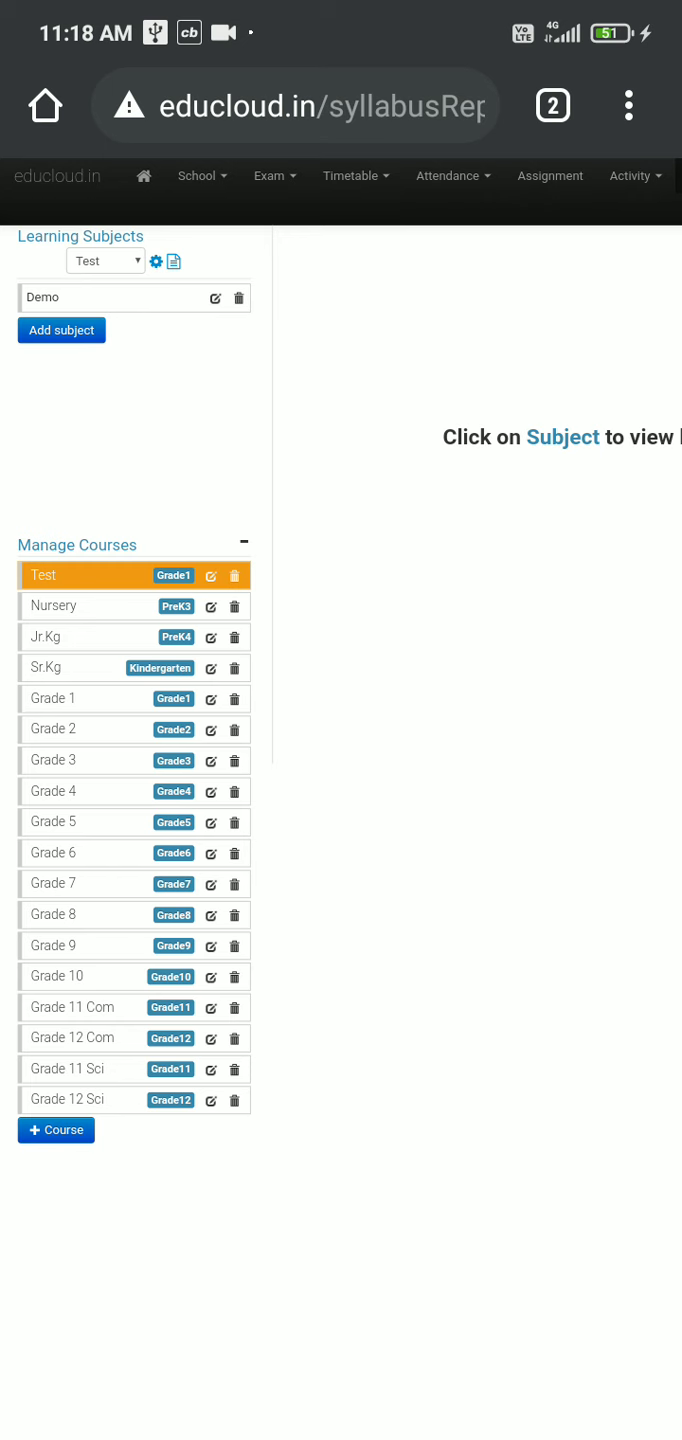
left_click(52, 820)
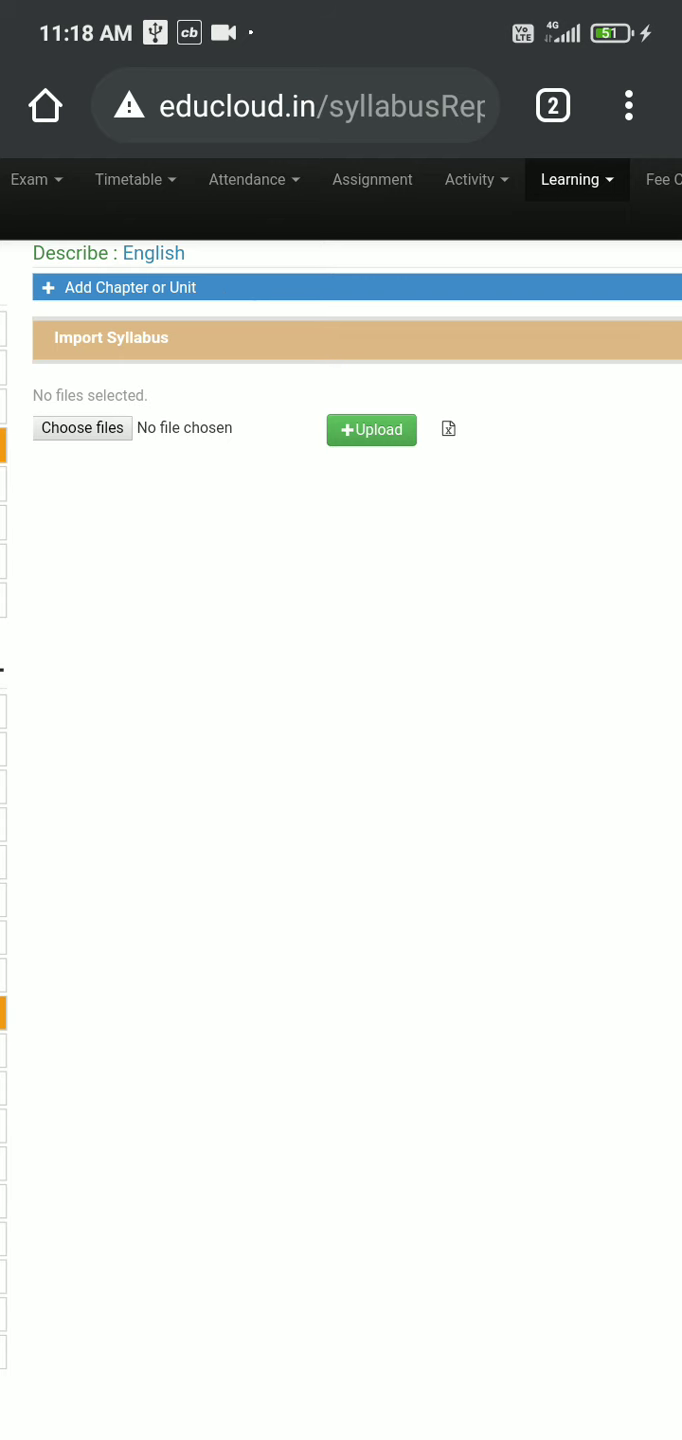
Add five chapters/units to the English syllabus
left_click(130, 288)
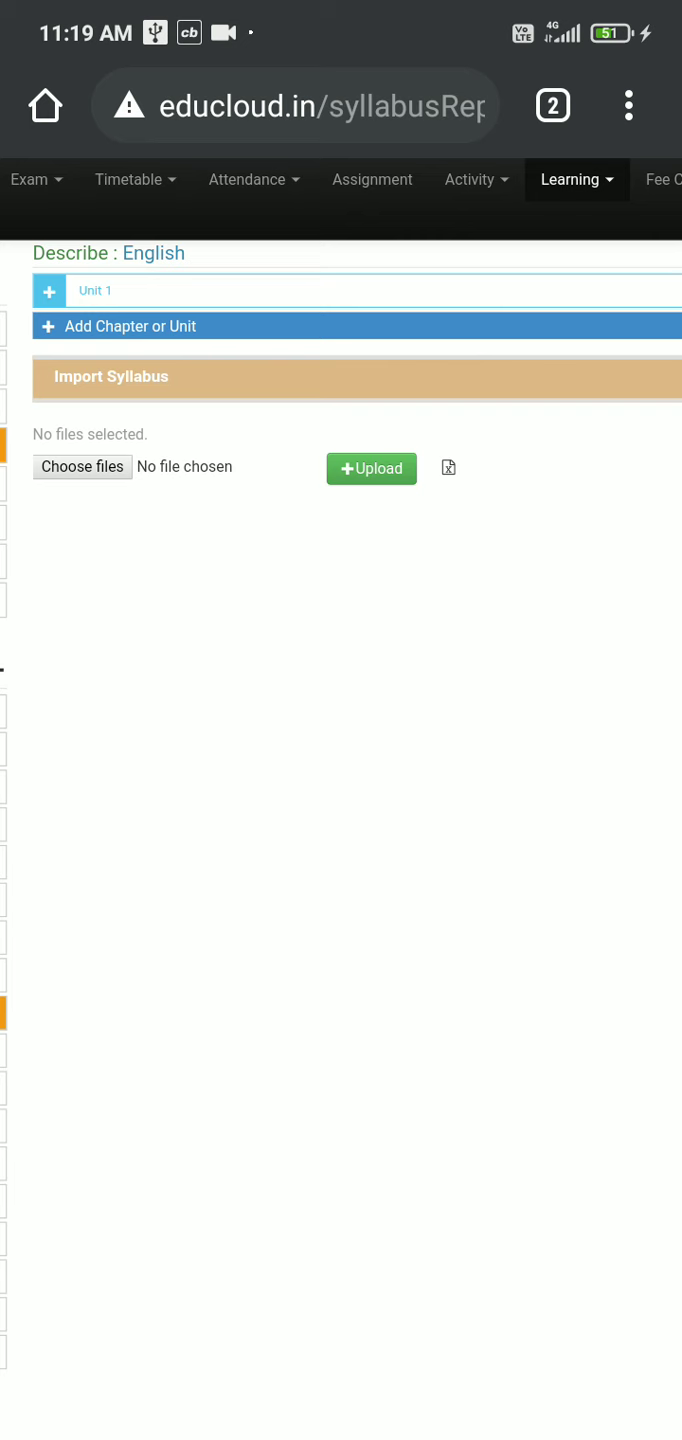
left_click(118, 326)
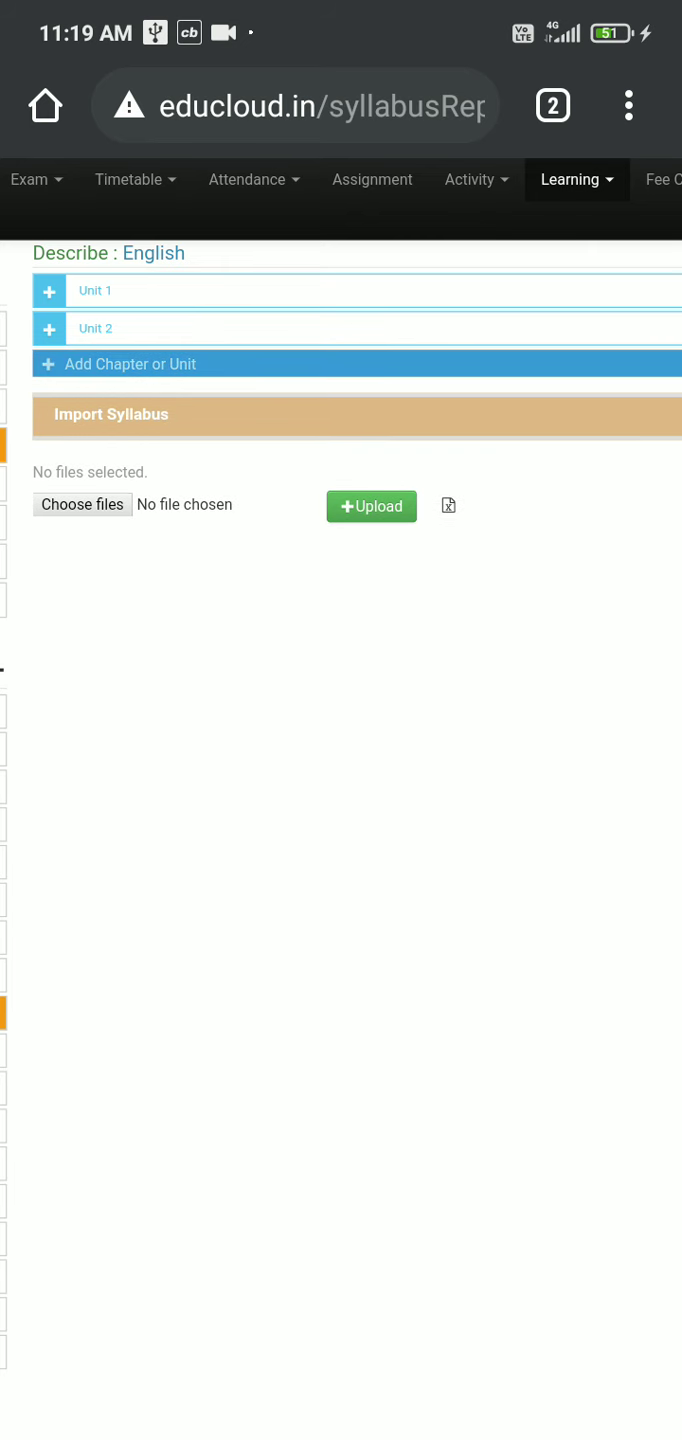
left_click(132, 364)
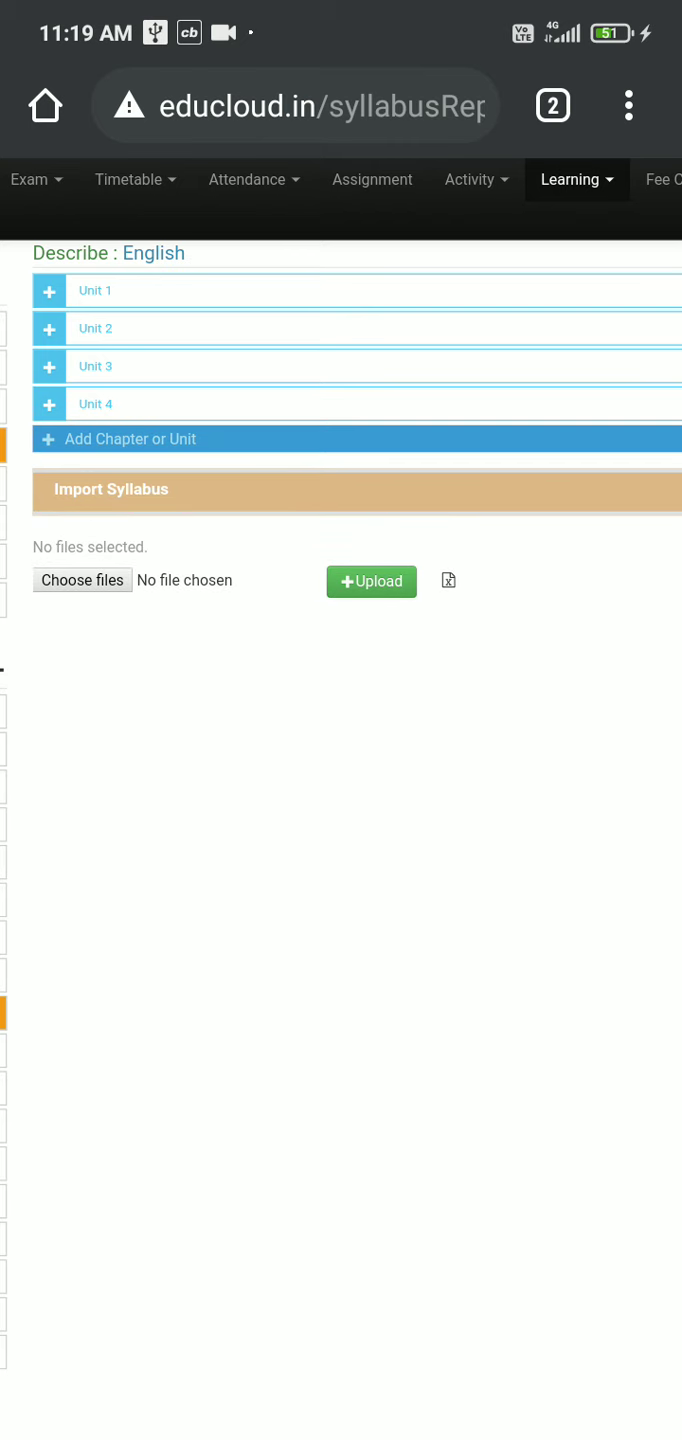
left_click(118, 440)
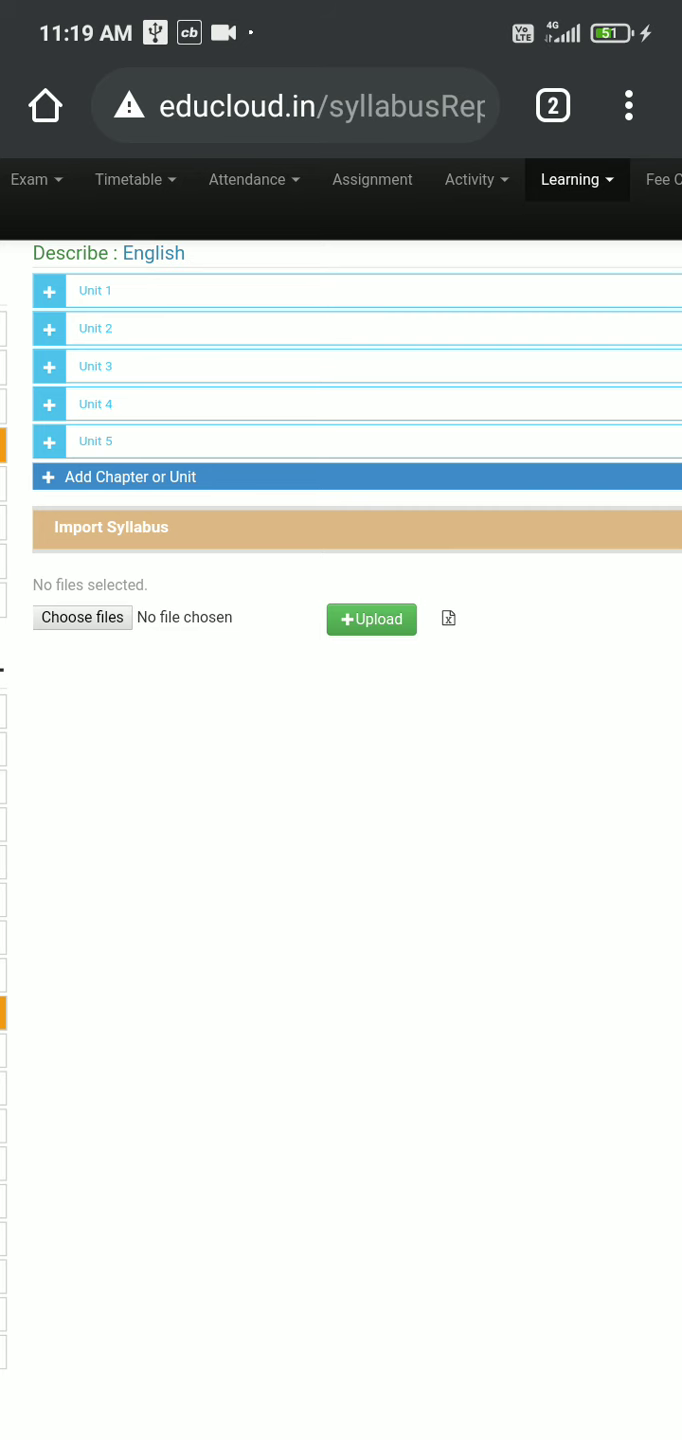
Expand Unit 1 and add topics 1.1 through 1.5 under it
left_click(50, 290)
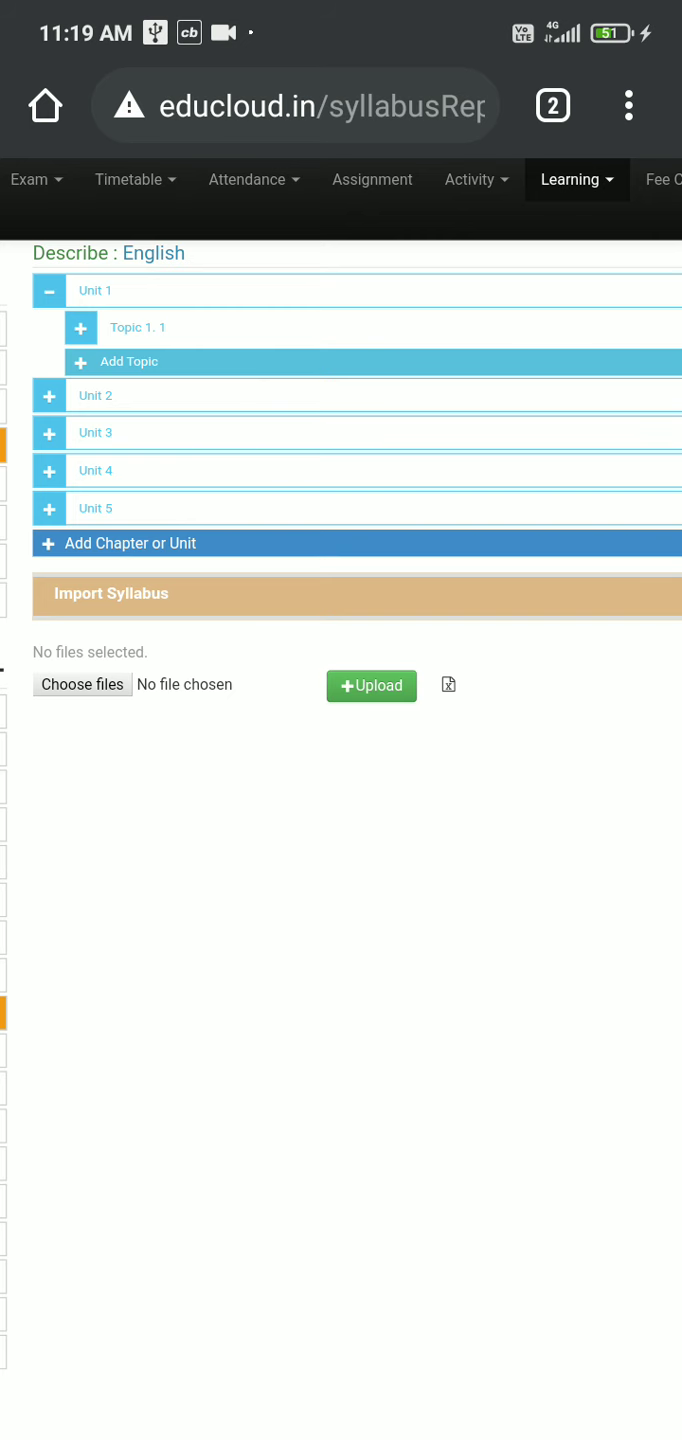
left_click(128, 362)
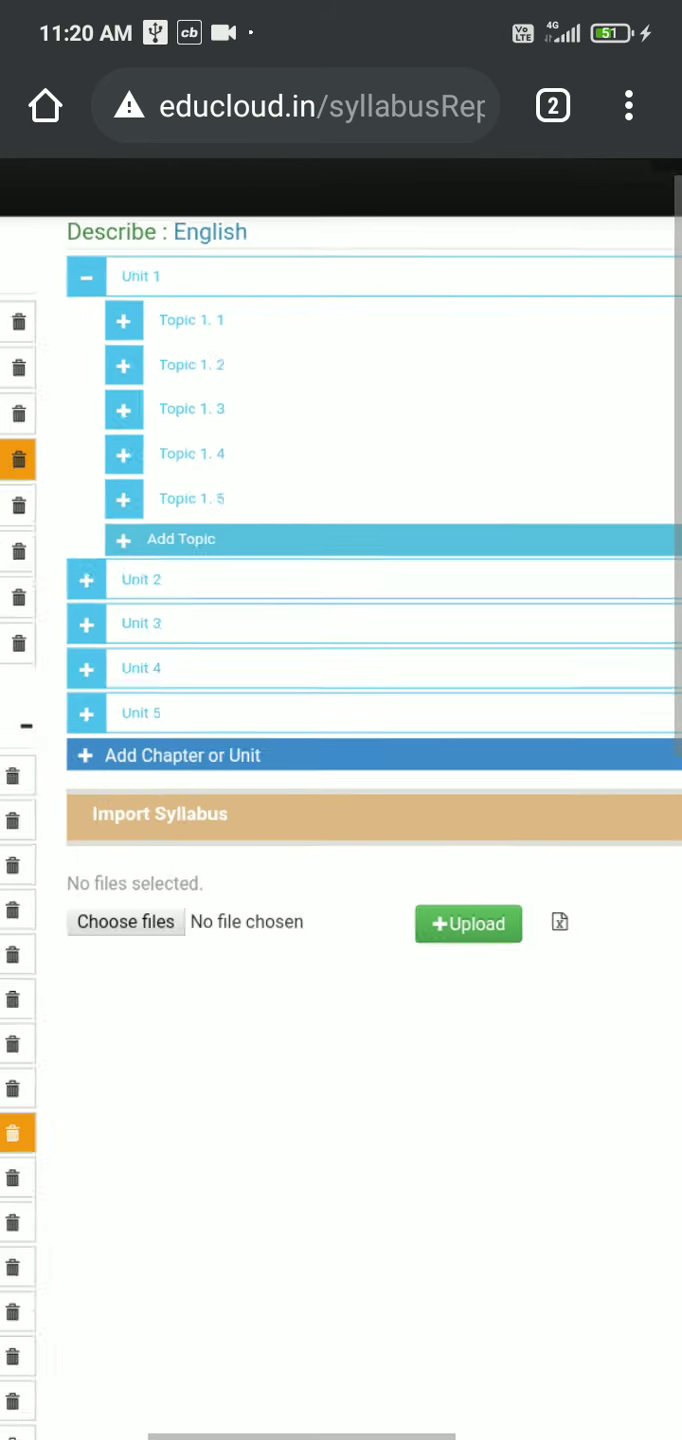
Rename Unit 1 to 'Poems'
scroll("down", 3)
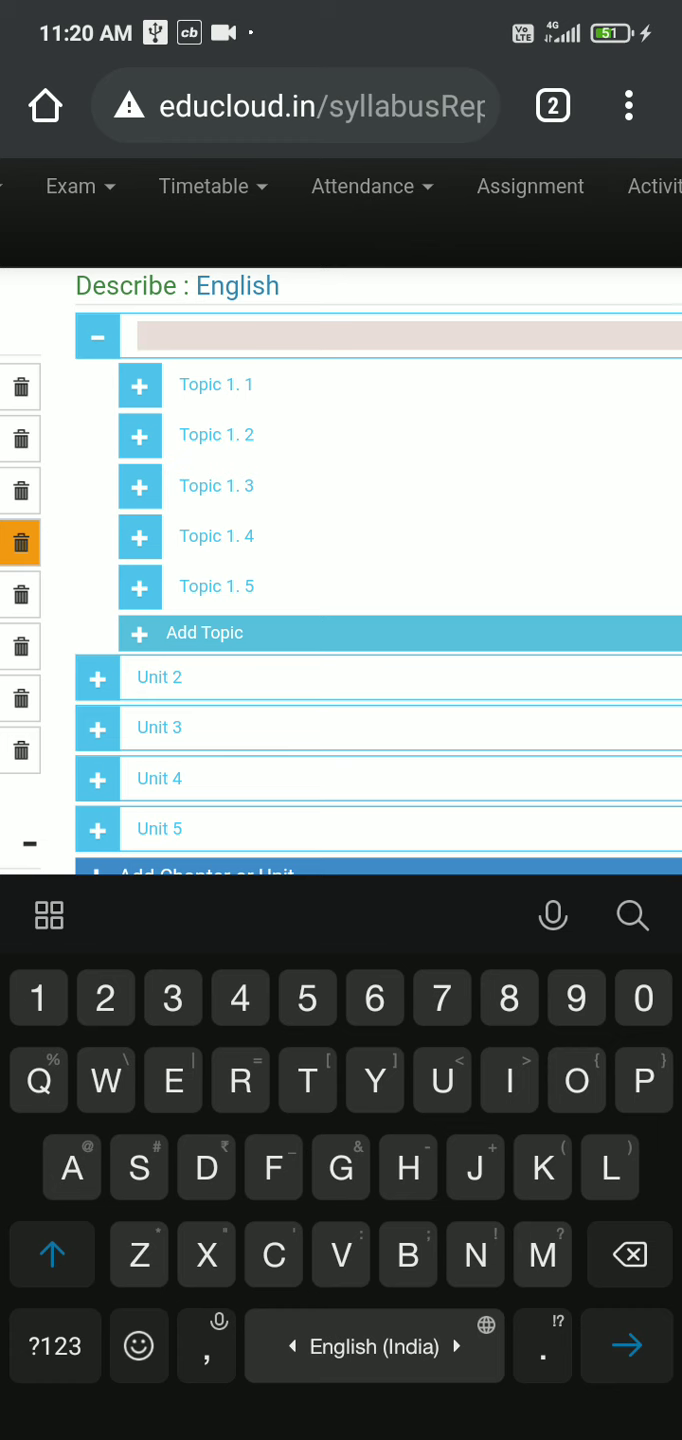
type("Poems")
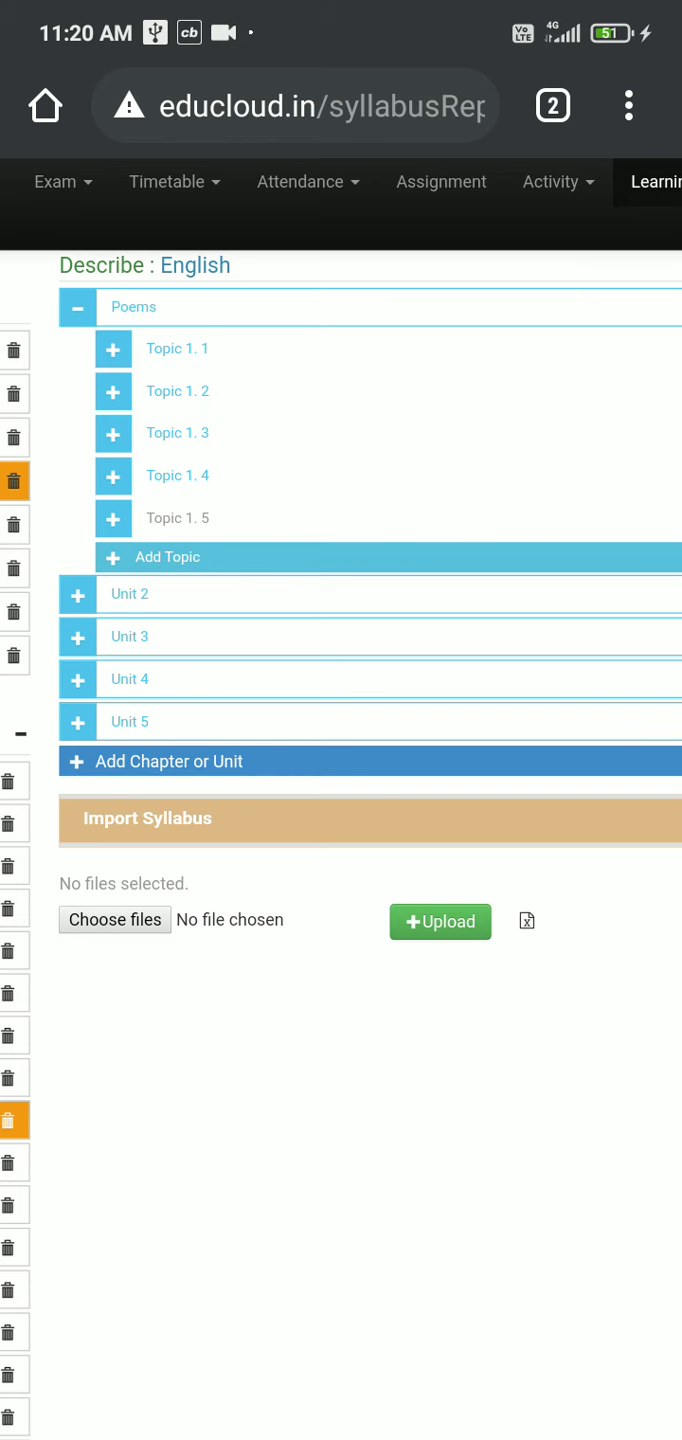
Rename Topic 1.1 to 'Poem number 1' and Topic 1.2 to 'Exercise'
left_click(178, 348)
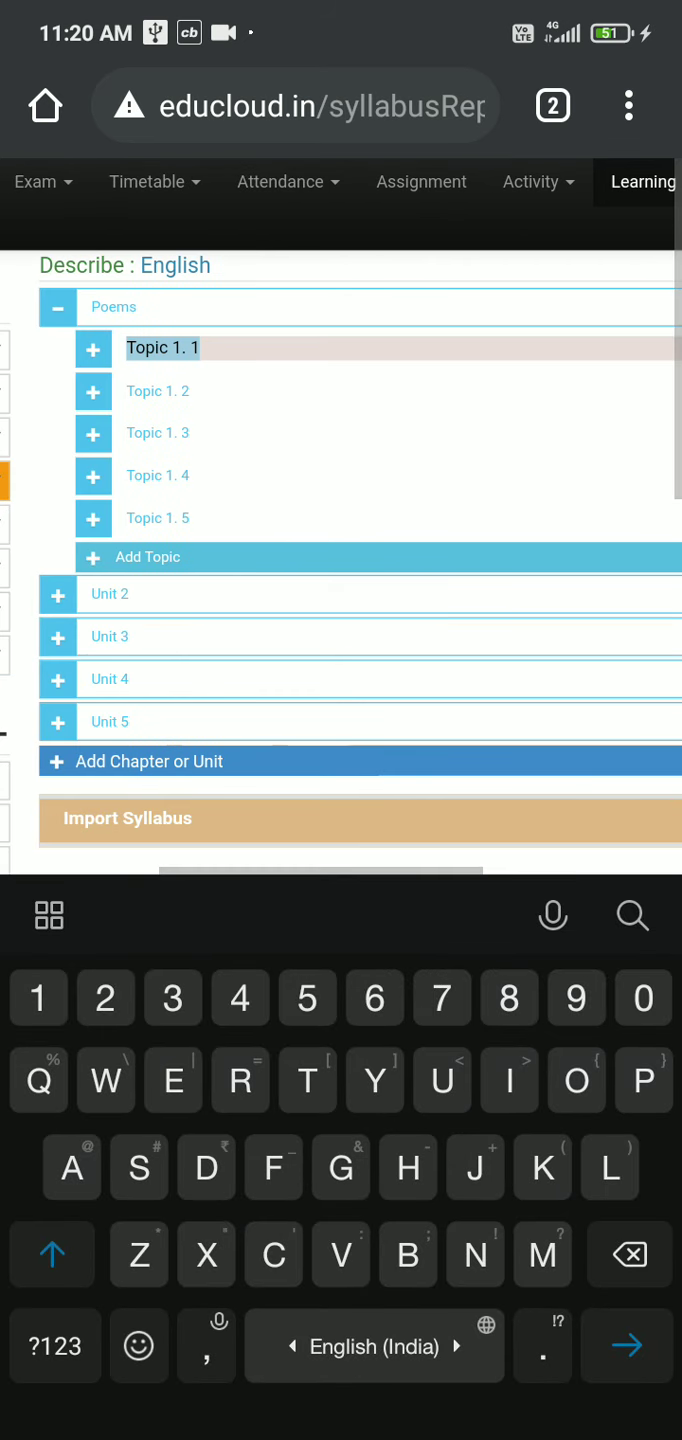
type("Poem number 1")
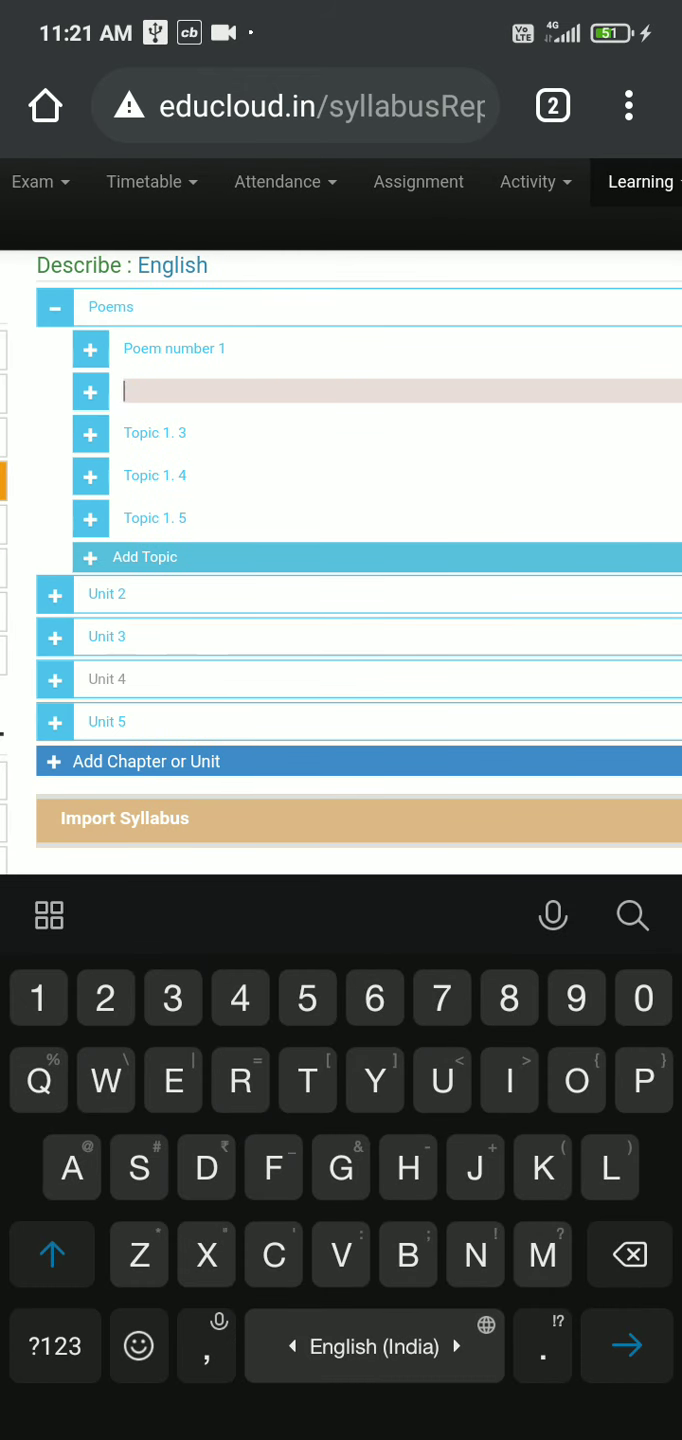
type("Exerc")
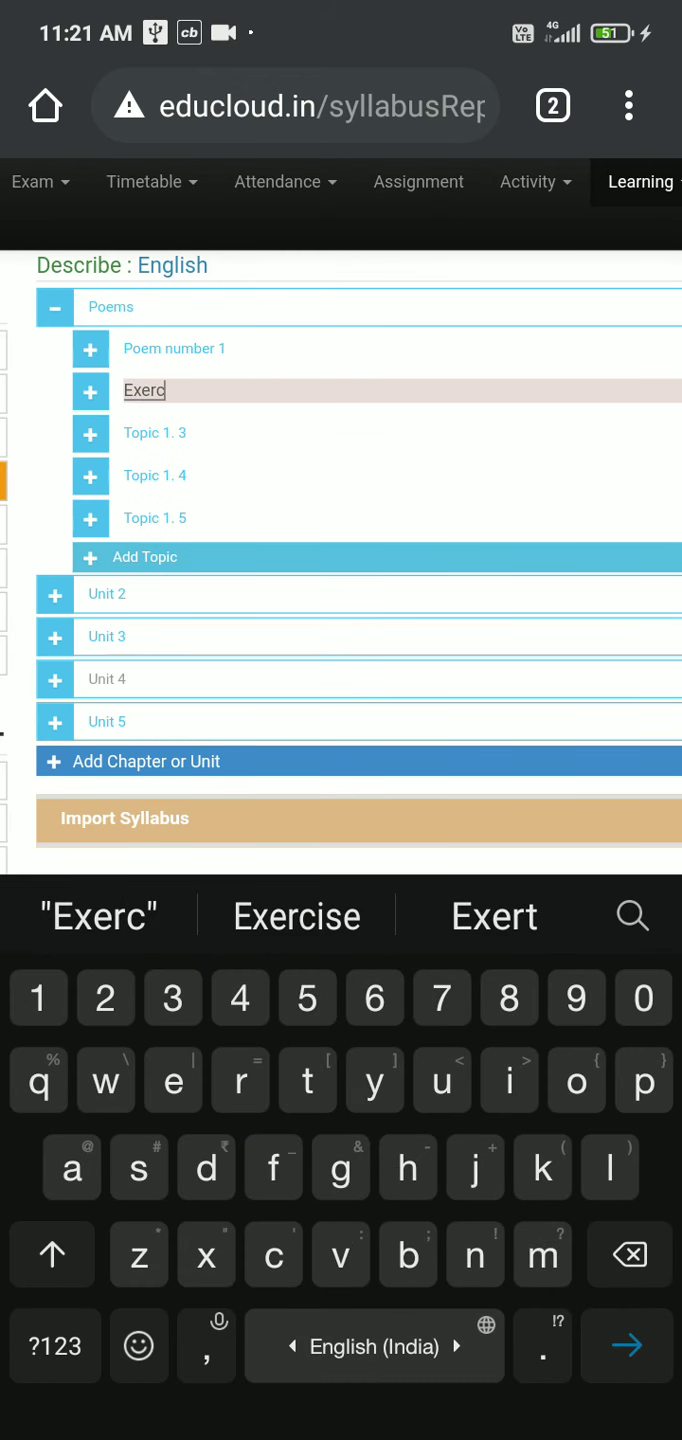
left_click(296, 916)
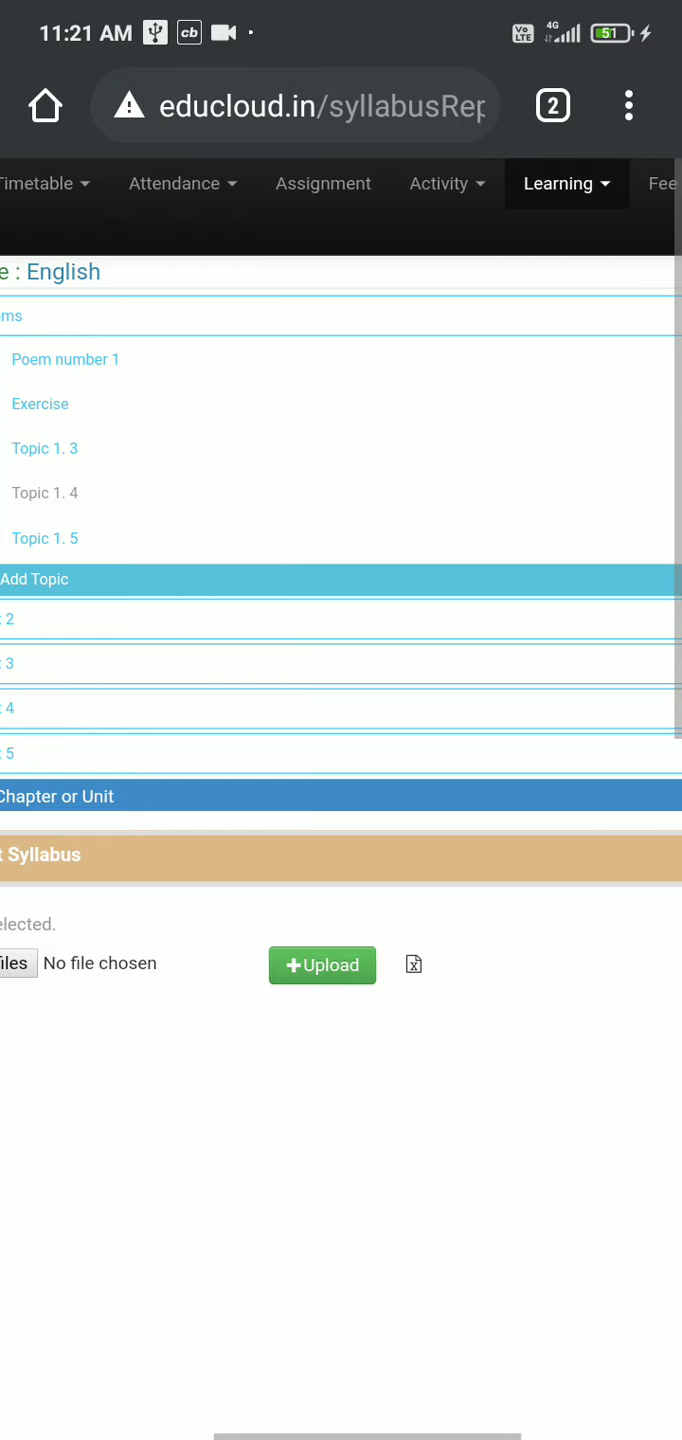
Expand the Poem number 1 topic and enter 0.3 in its Teaching Hours field
scroll("right", 3)
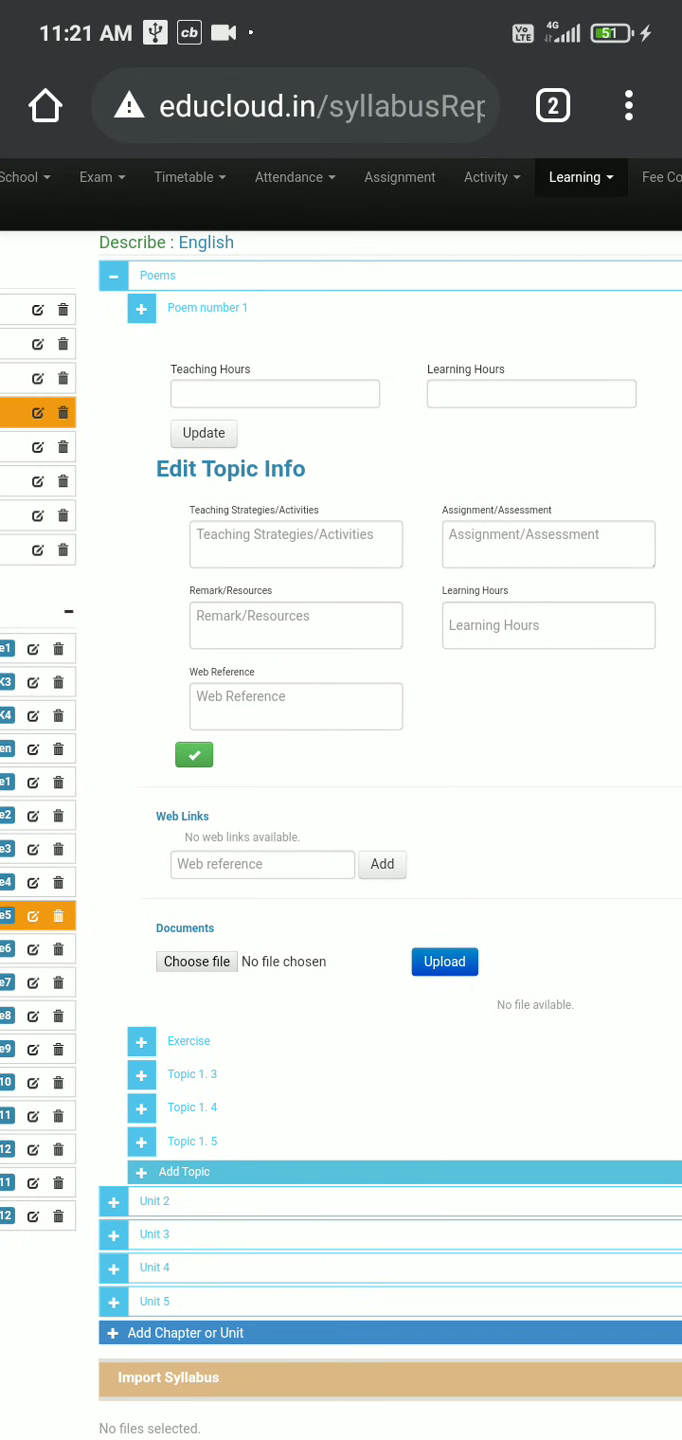
left_click(274, 394)
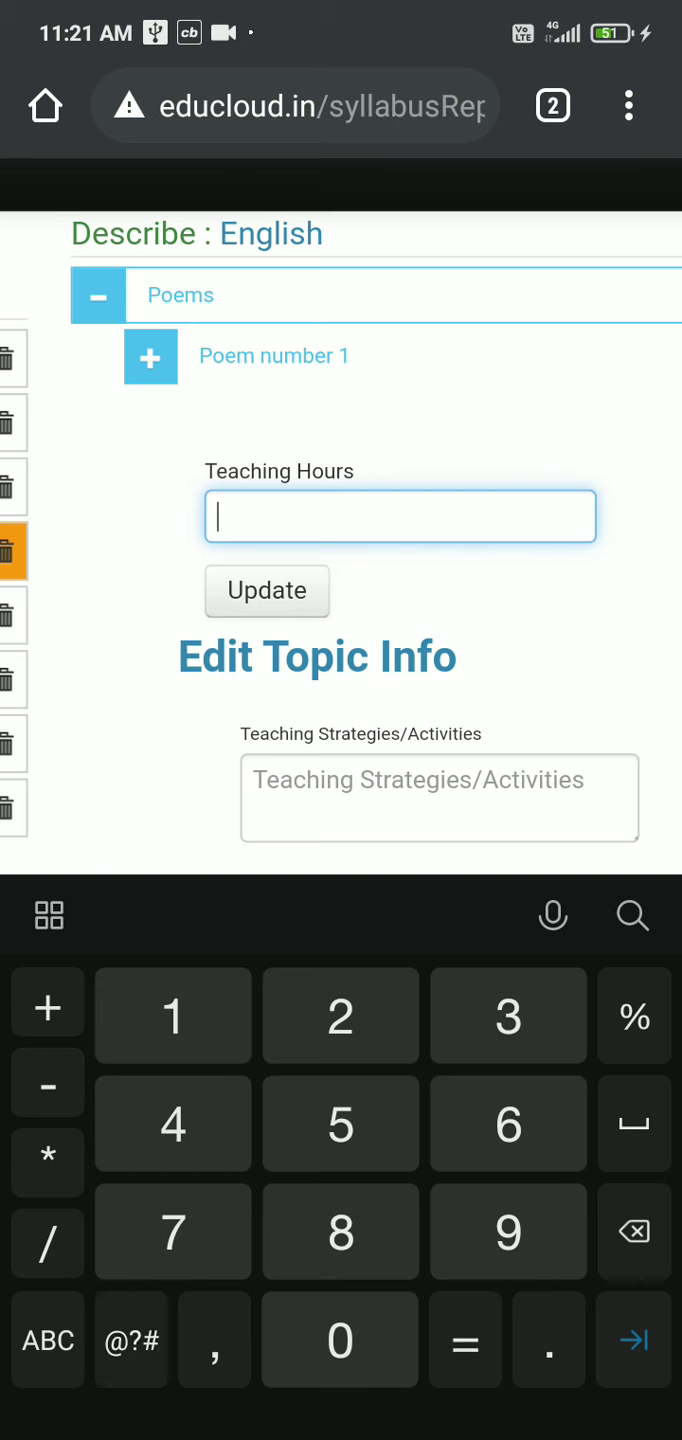
type("0.30")
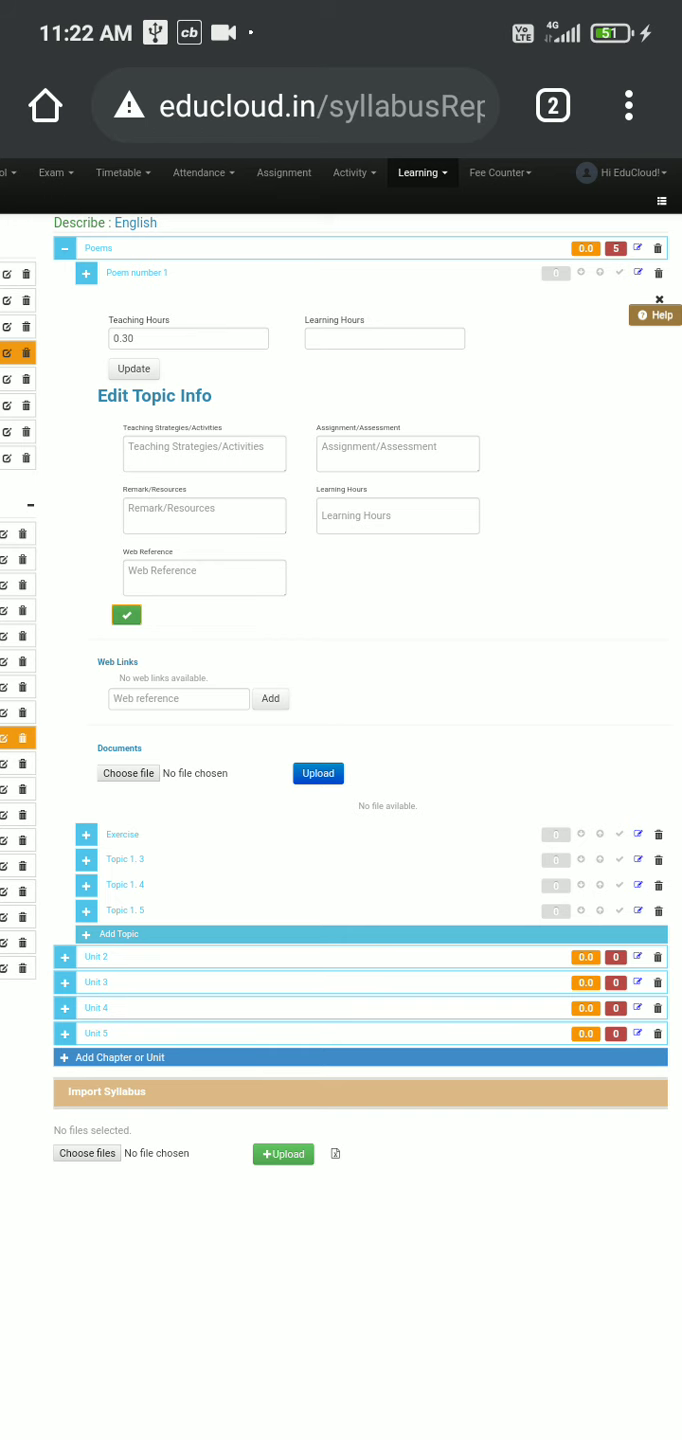
Update the syllabus, reselect Grade 5 English and expand Poems showing 0.30 hours
left_click(628, 104)
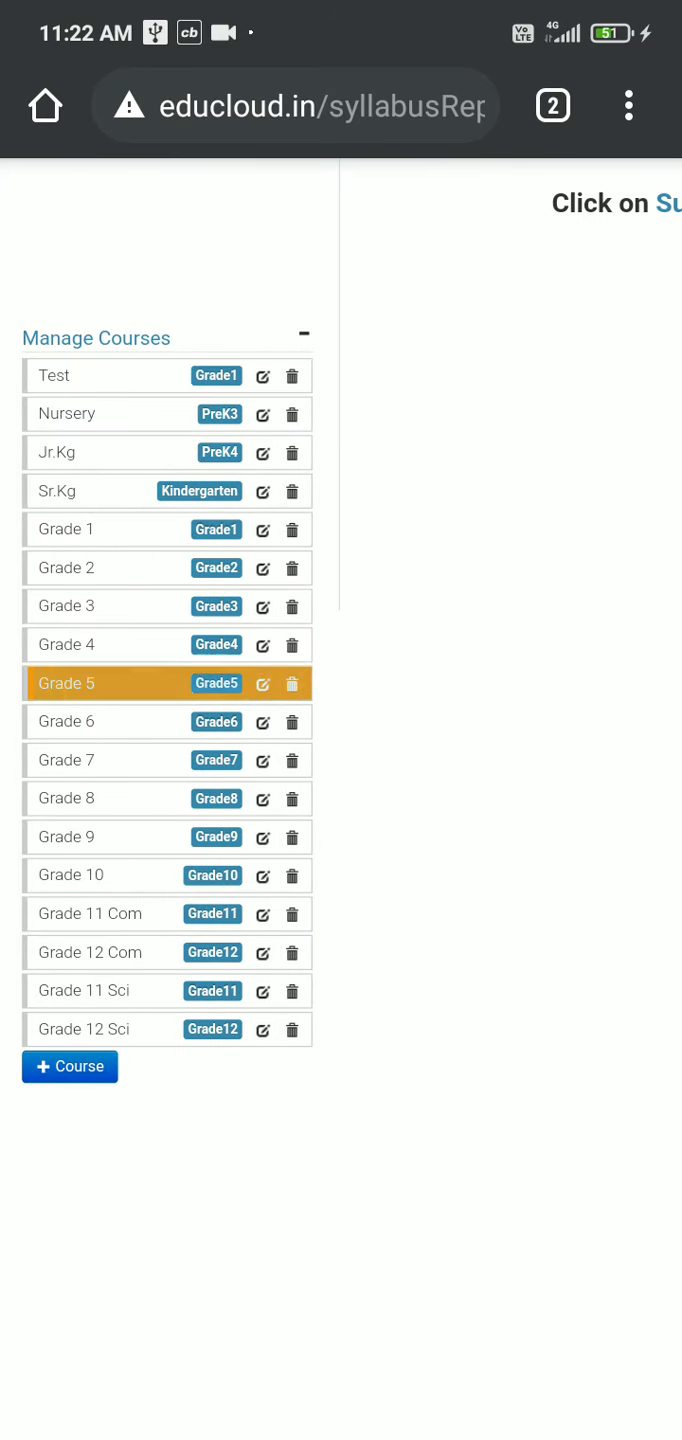
left_click(68, 684)
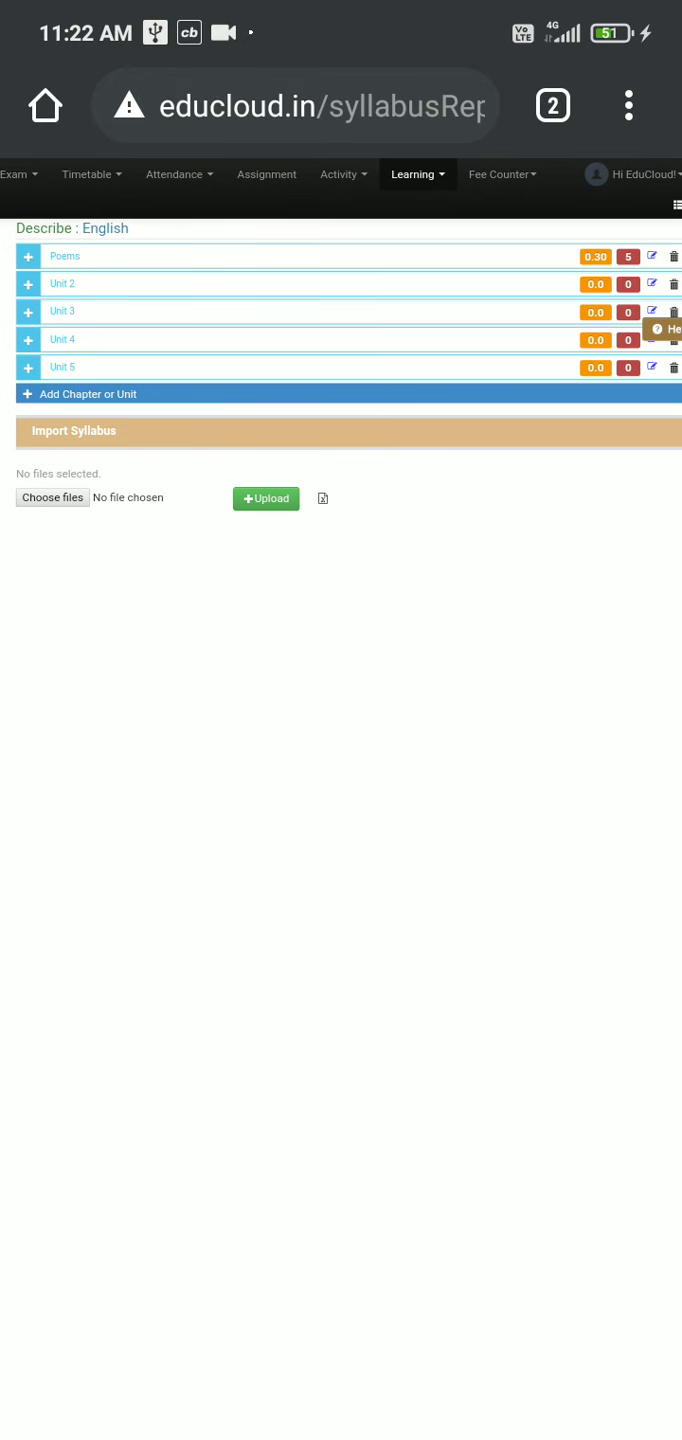
left_click(28, 256)
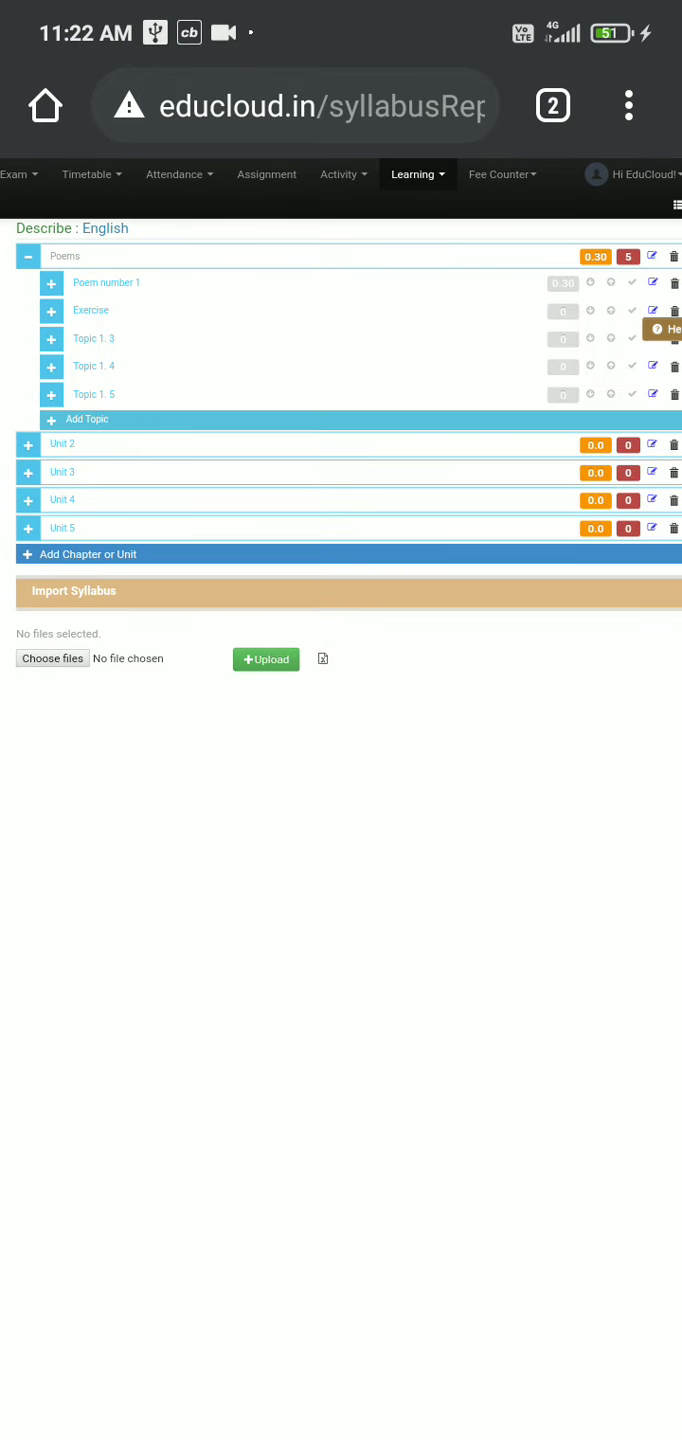